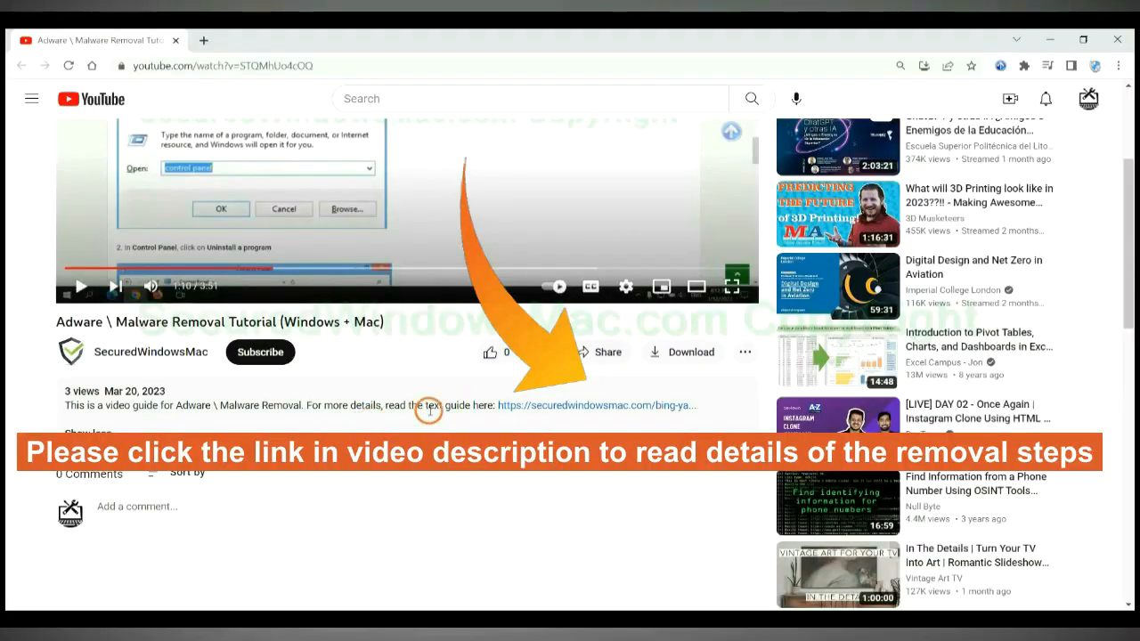
pyautogui.moveTo(543, 408)
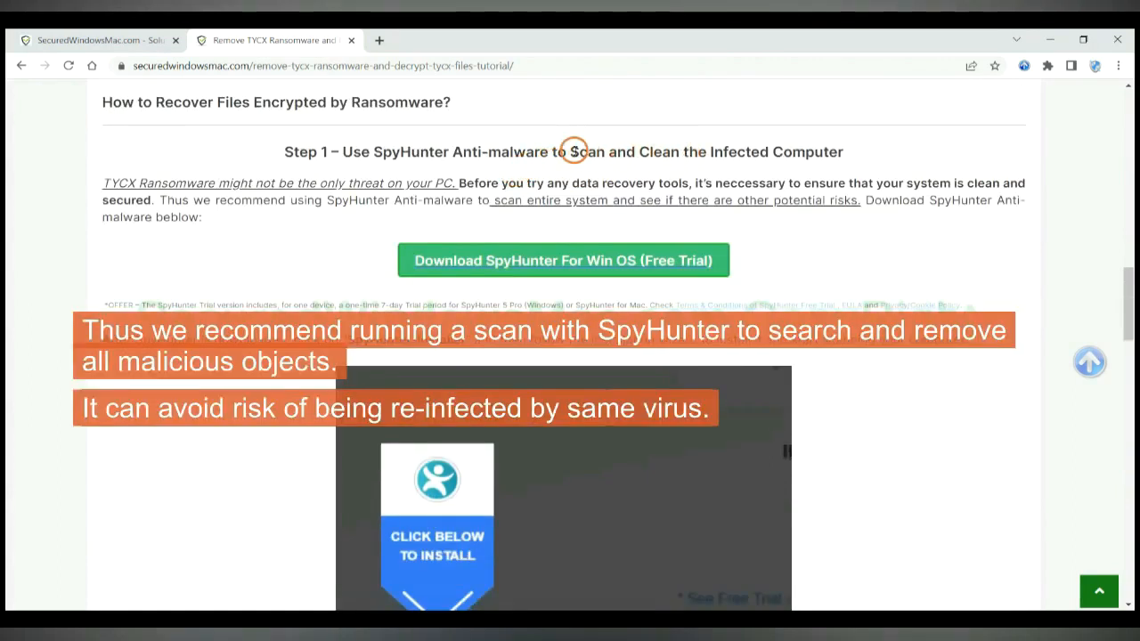
pyautogui.moveTo(505, 150)
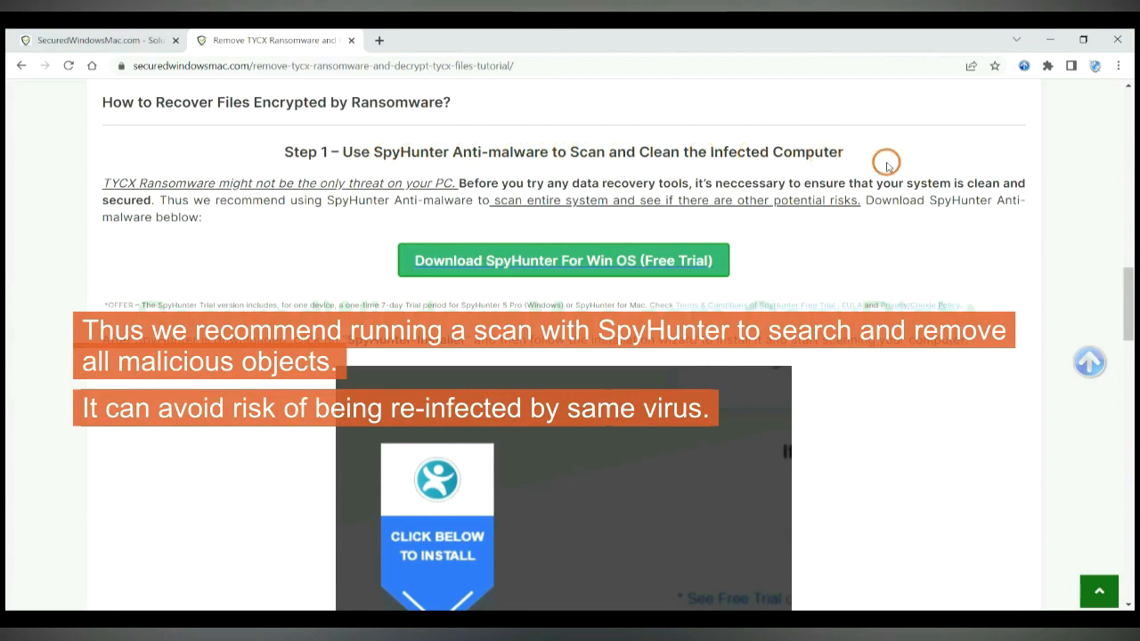
pyautogui.moveTo(712, 182)
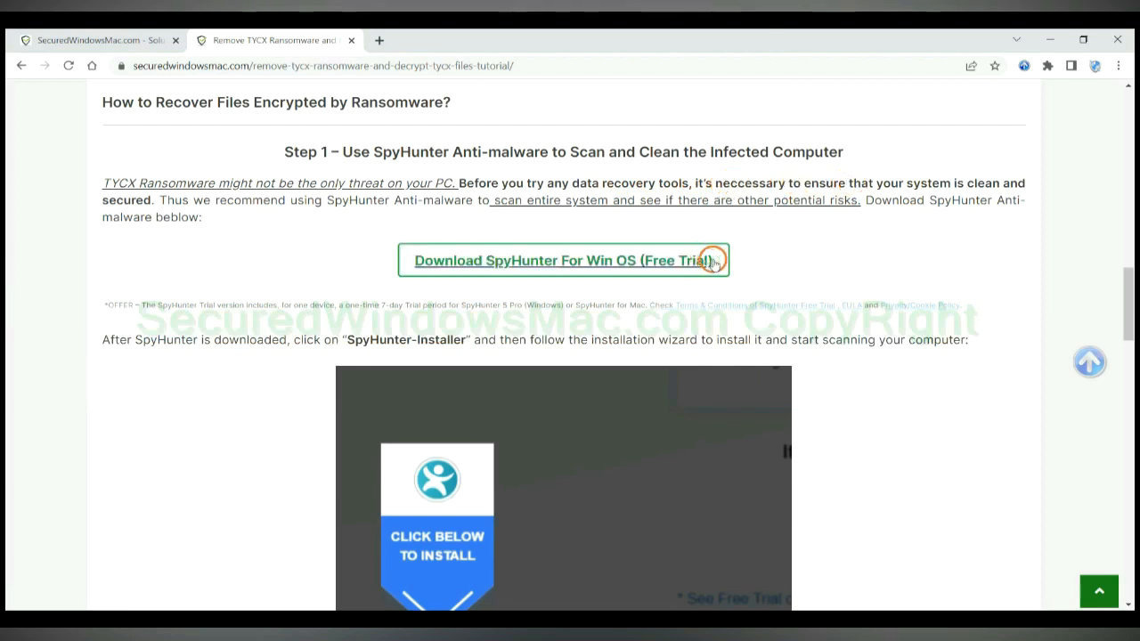
# Step: Download the SpyHunter 5 installer, accept the EULA and install it
pyautogui.click(563, 260)
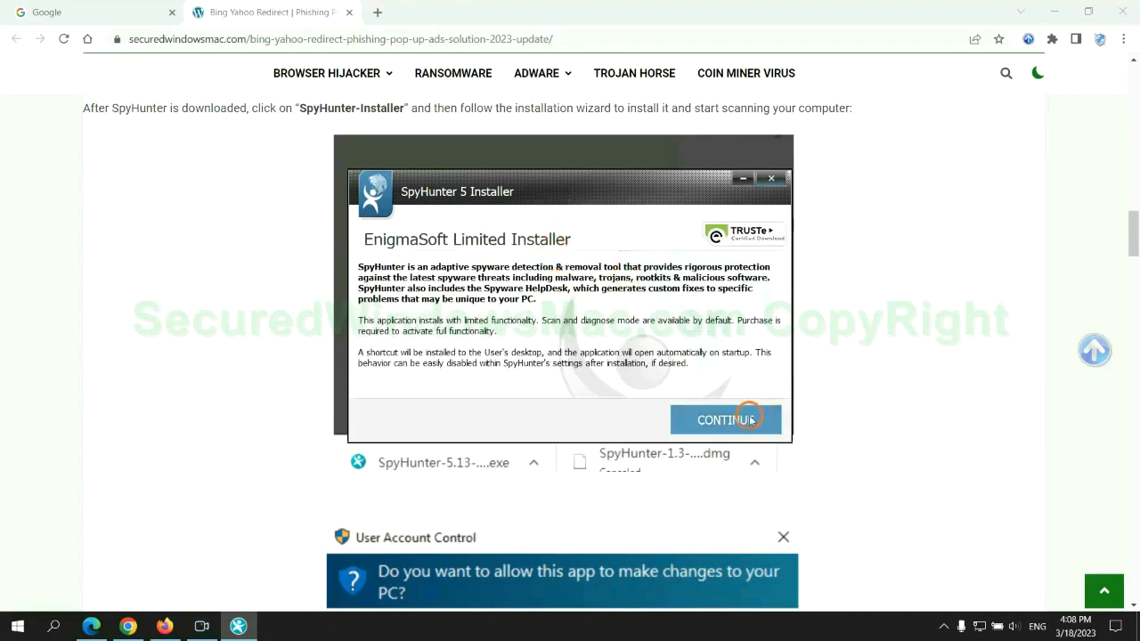
pyautogui.click(725, 420)
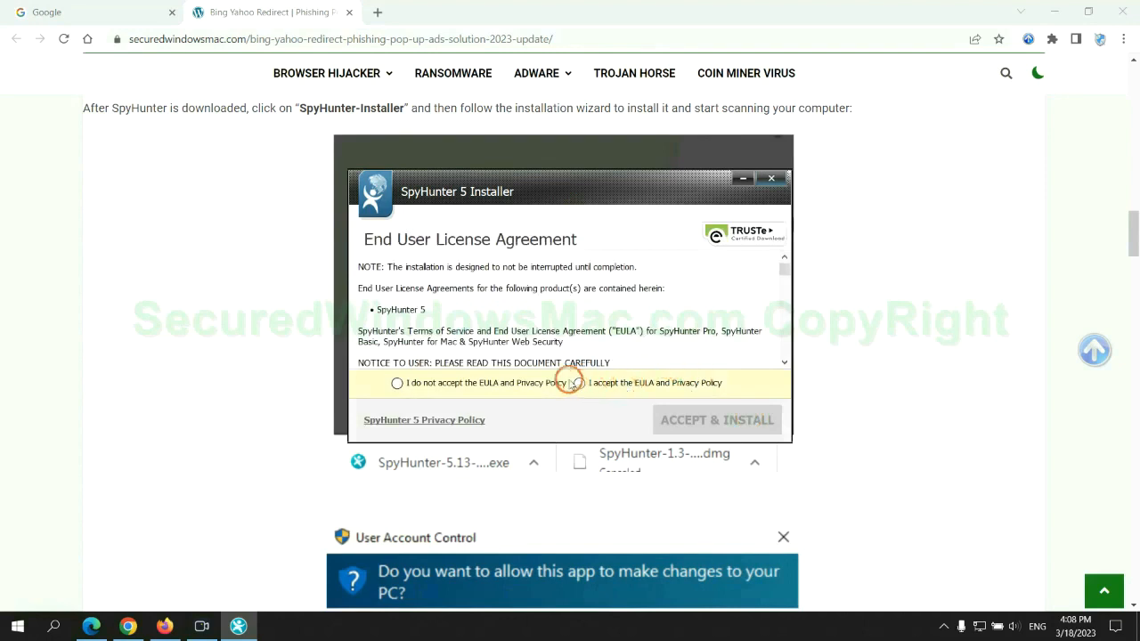
pyautogui.click(716, 419)
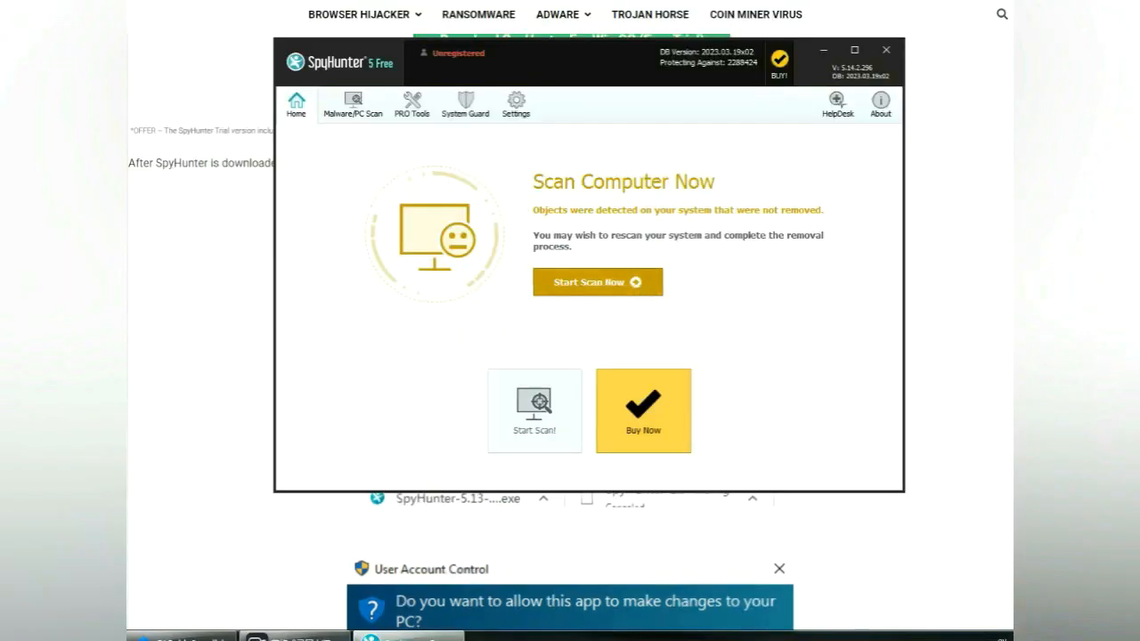
# Step: Scan the computer, continue past the 703 detected issues and choose the free 7-day trial
pyautogui.click(598, 282)
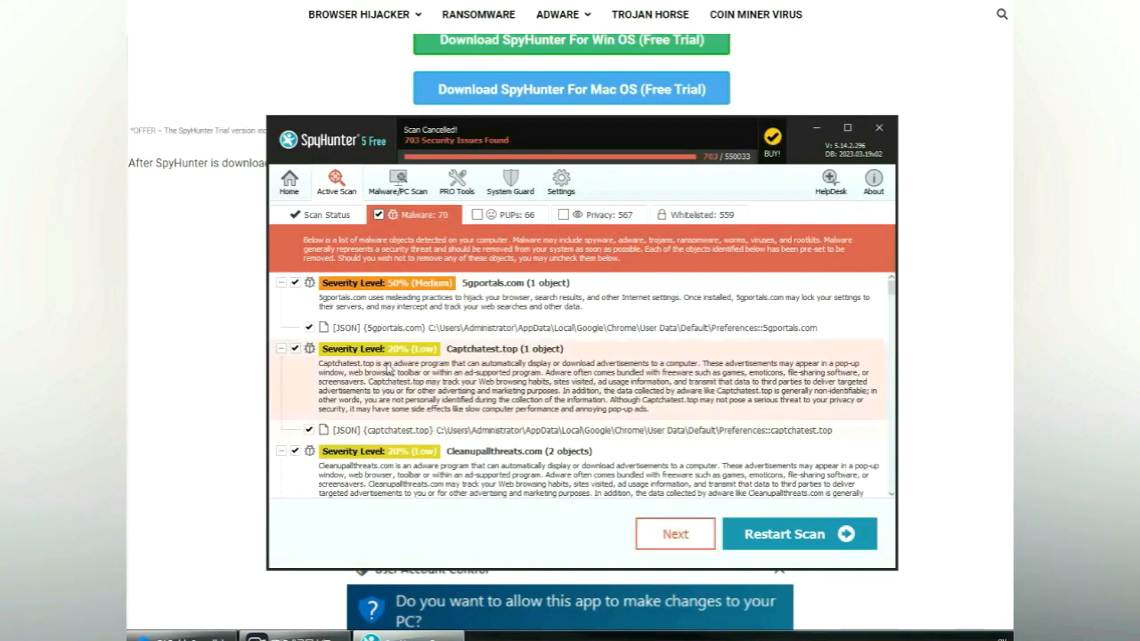
pyautogui.moveTo(675, 533)
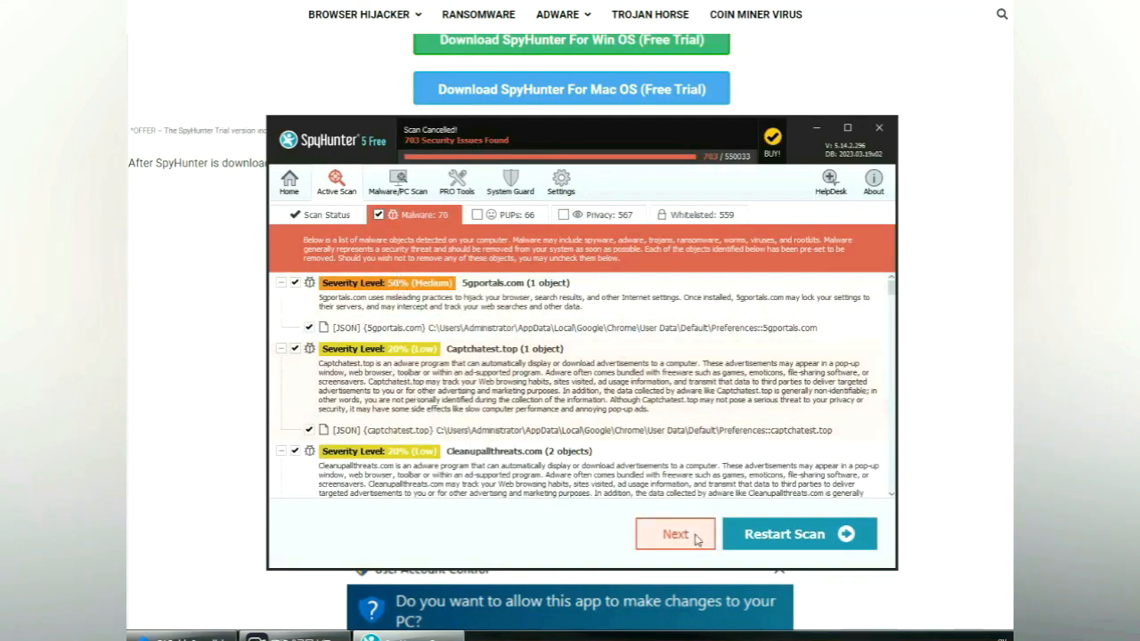
pyautogui.click(674, 533)
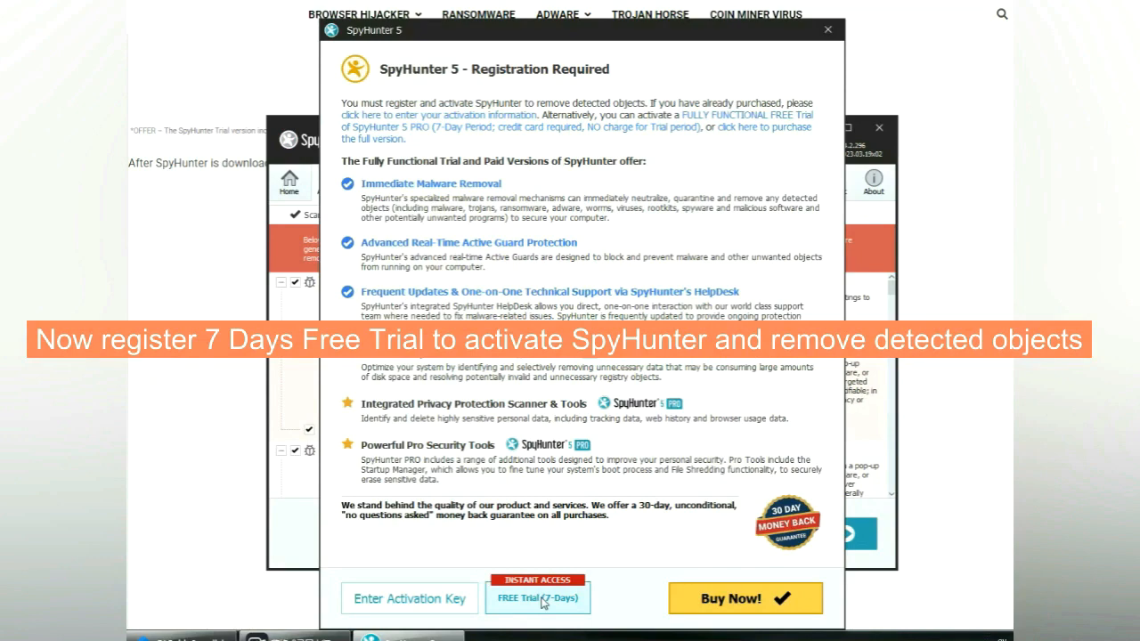
pyautogui.click(537, 598)
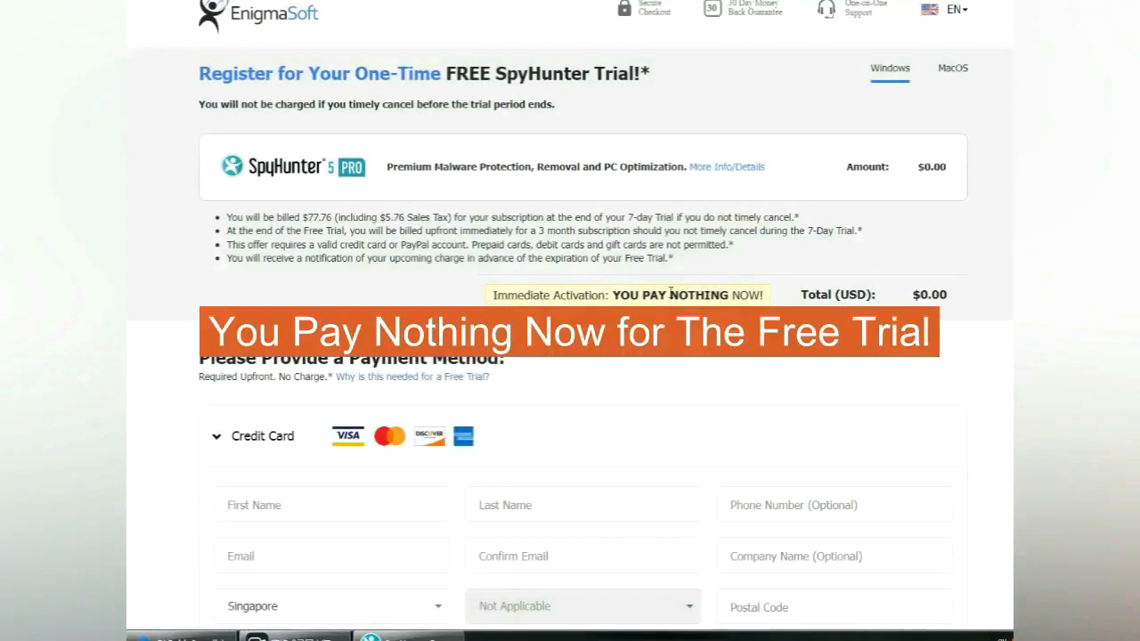
# Step: Return from the EnigmaSoft registration form to the tutorial's Step 2 recovery tools list
pyautogui.click(276, 39)
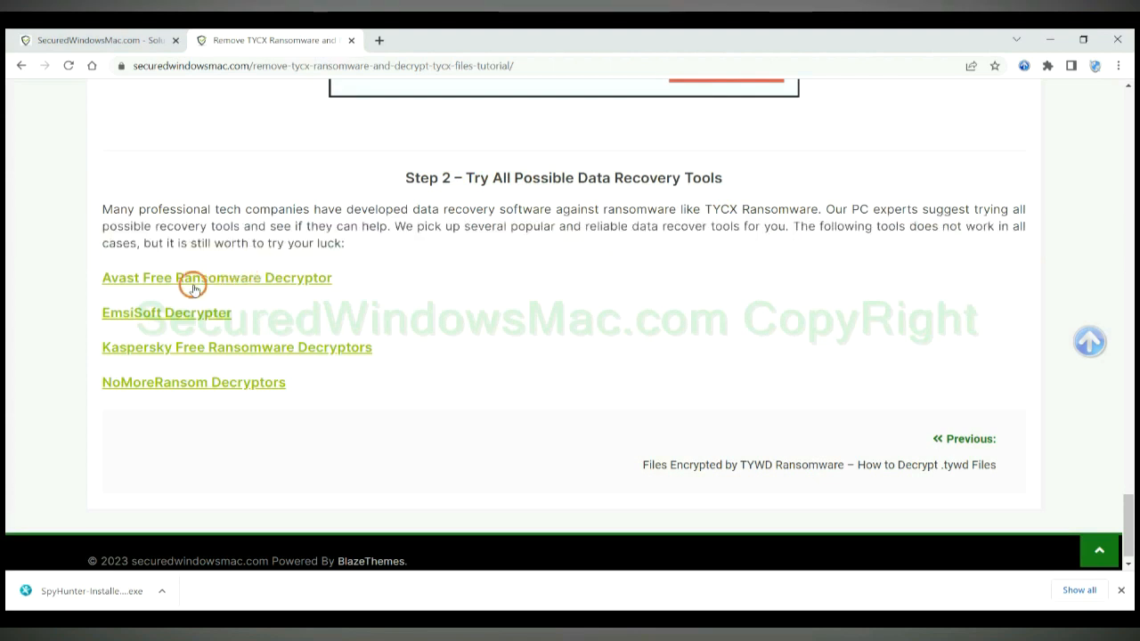
pyautogui.moveTo(394, 273)
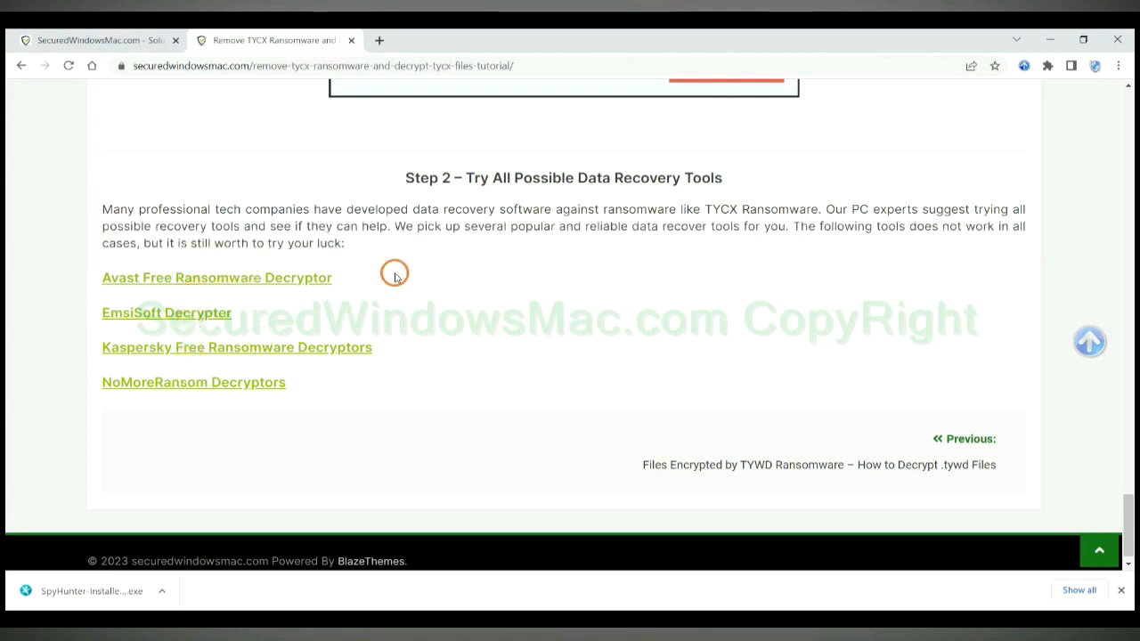
pyautogui.moveTo(307, 283)
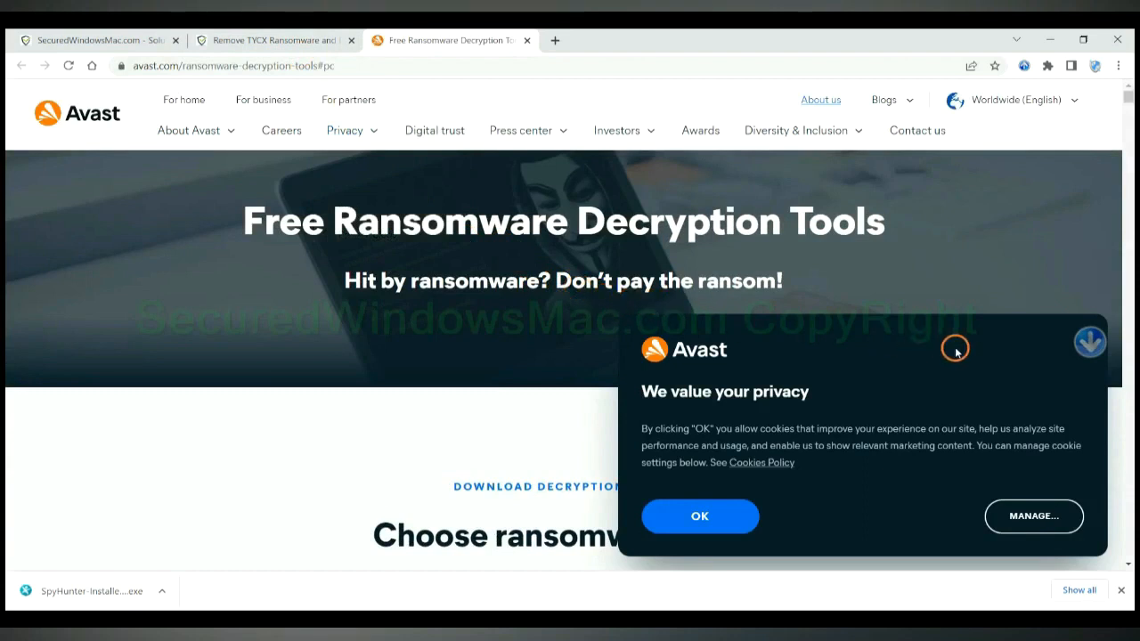
# Step: Accept Avast's cookie notice and scroll back through the tutorial's decryptor list
pyautogui.click(699, 516)
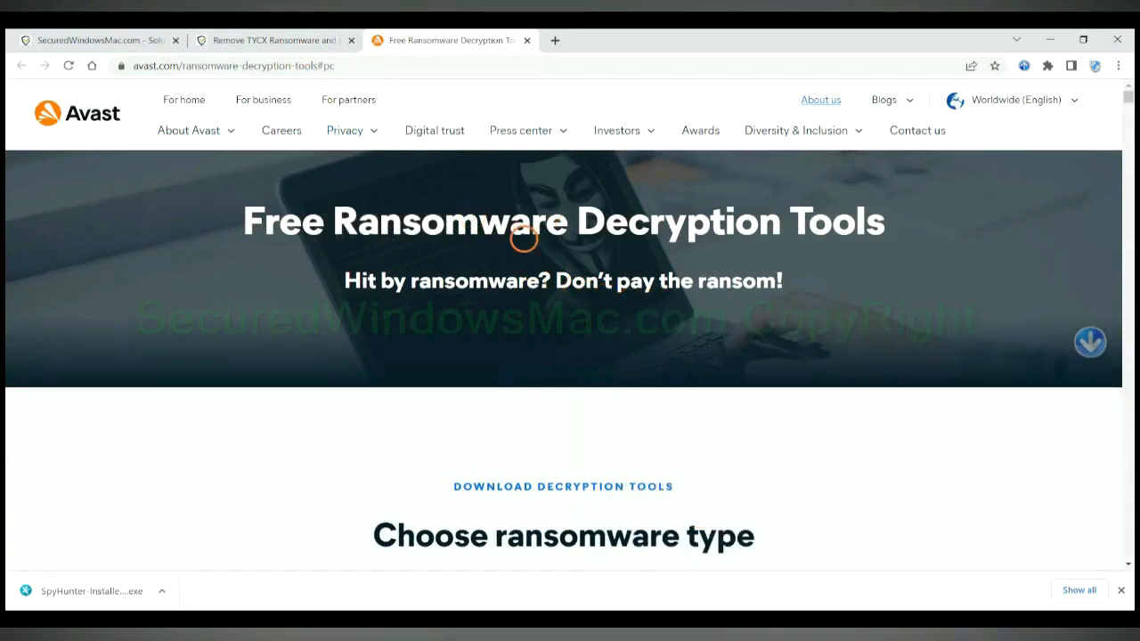
pyautogui.scroll(-3)
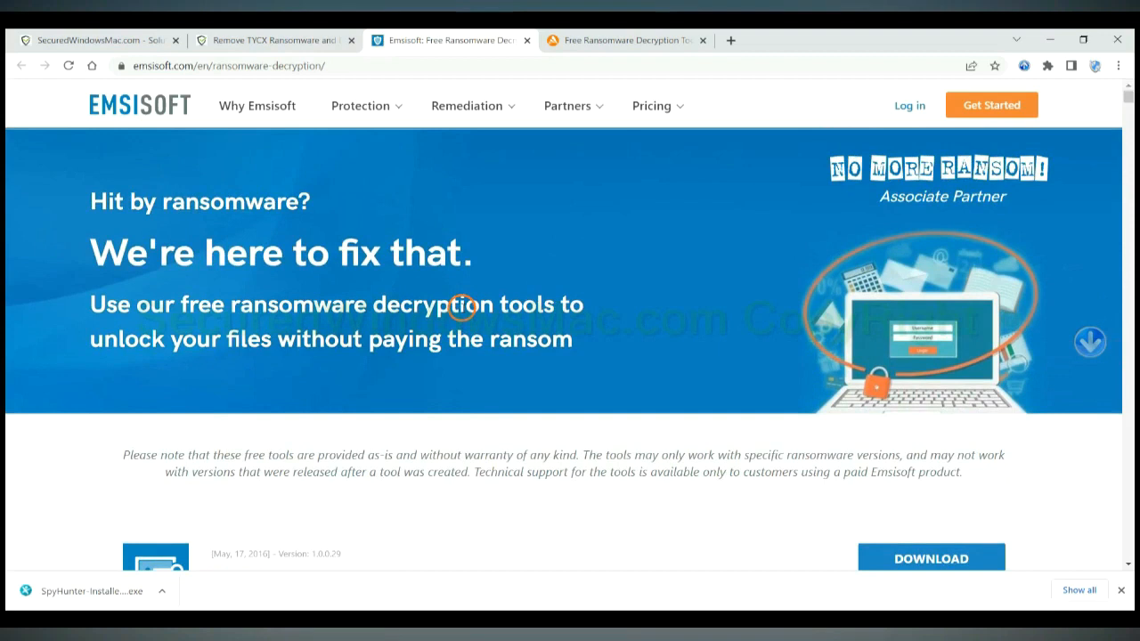
pyautogui.scroll(-3)
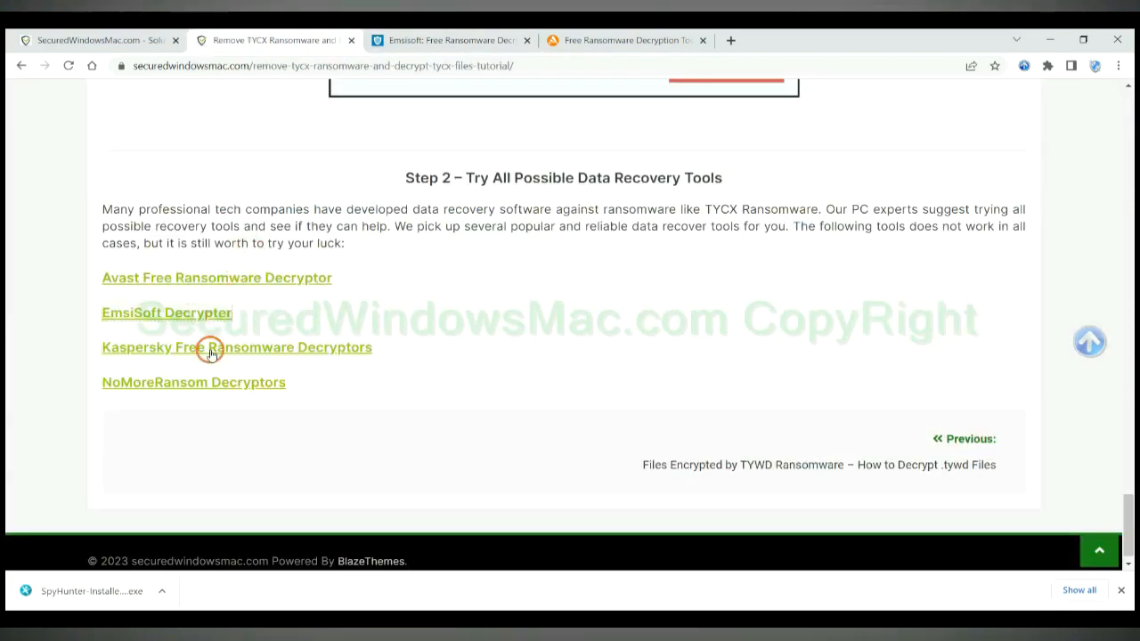
# Step: Open Kaspersky's No Ransom decryptors page and search it for 'djvu'
pyautogui.click(236, 347)
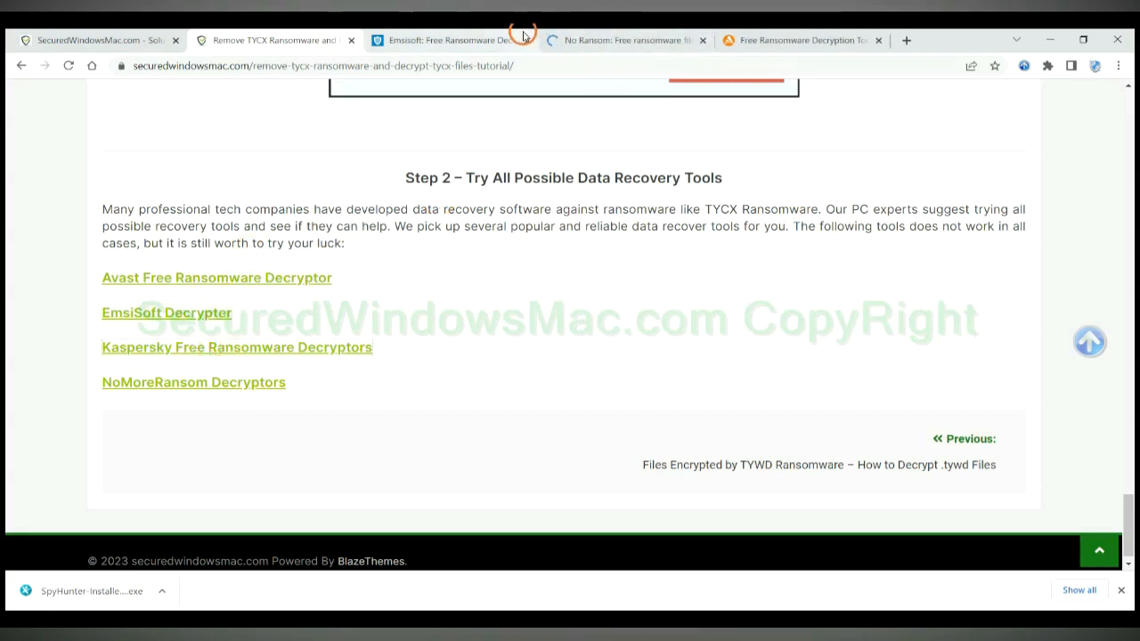
pyautogui.click(623, 40)
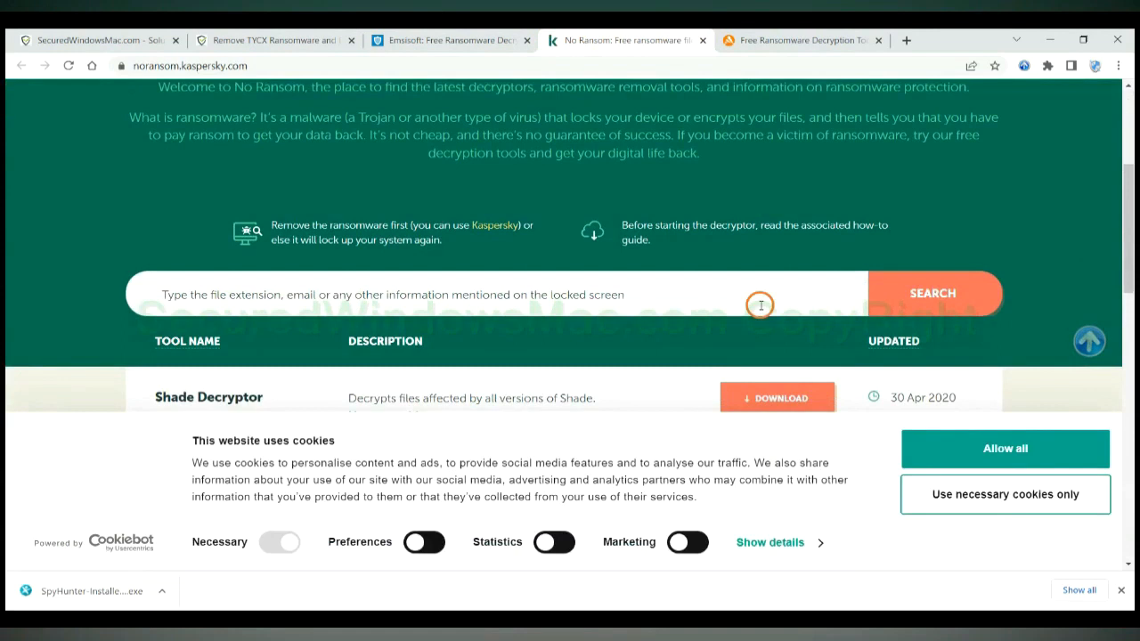
pyautogui.write('djvu')
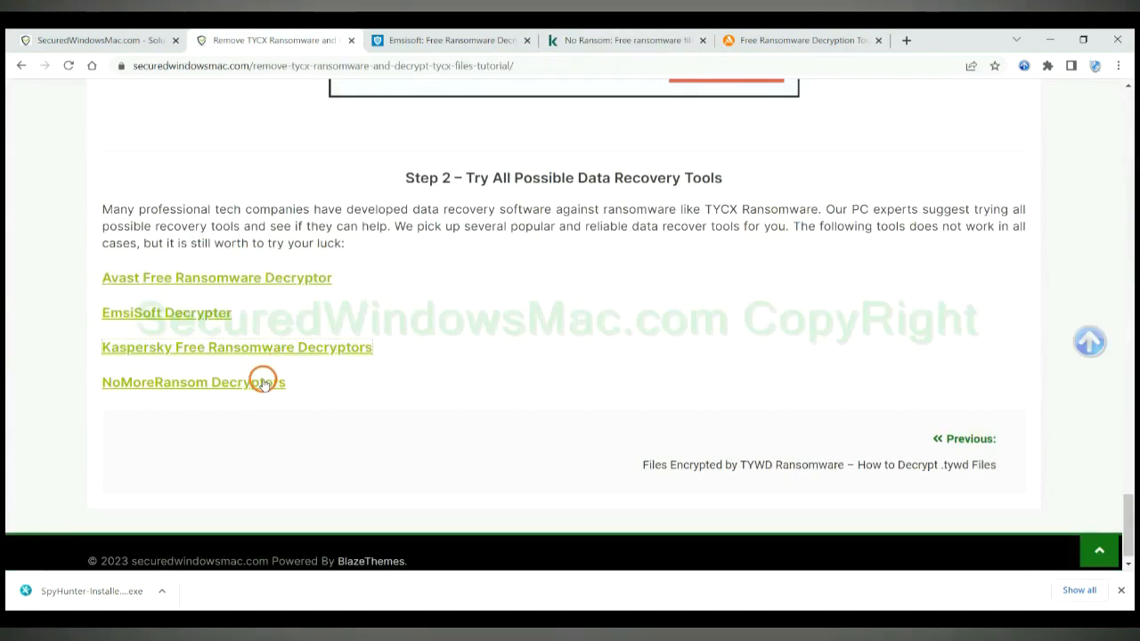
# Step: Open the NoMoreRansom decryptors page, search 'st', then return to the tutorial's tools list
pyautogui.click(193, 382)
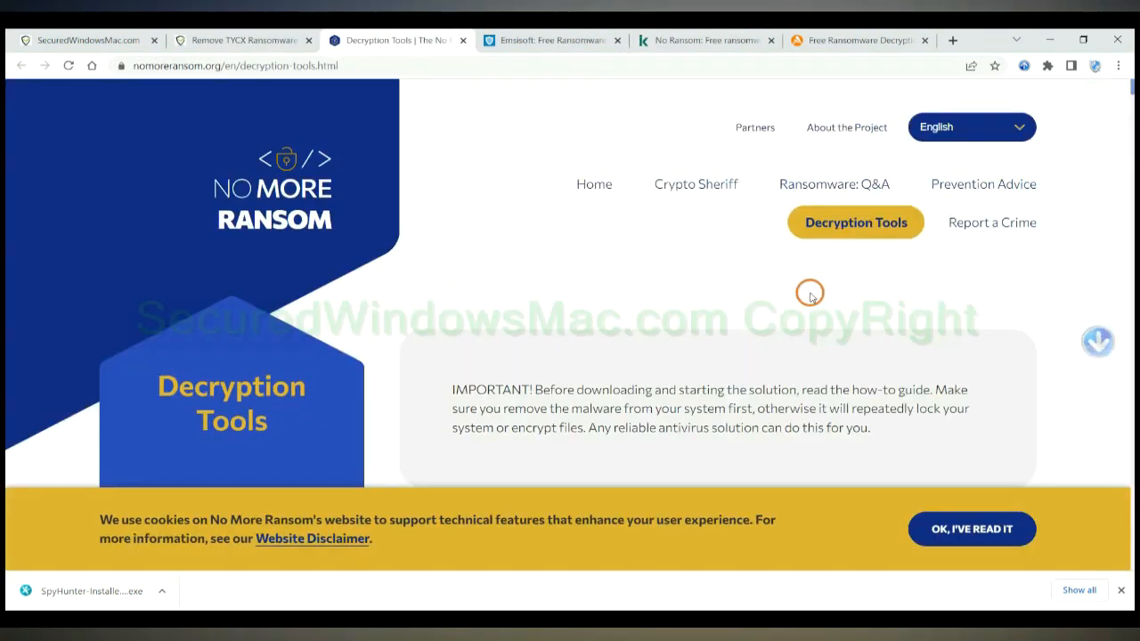
pyautogui.scroll(-3)
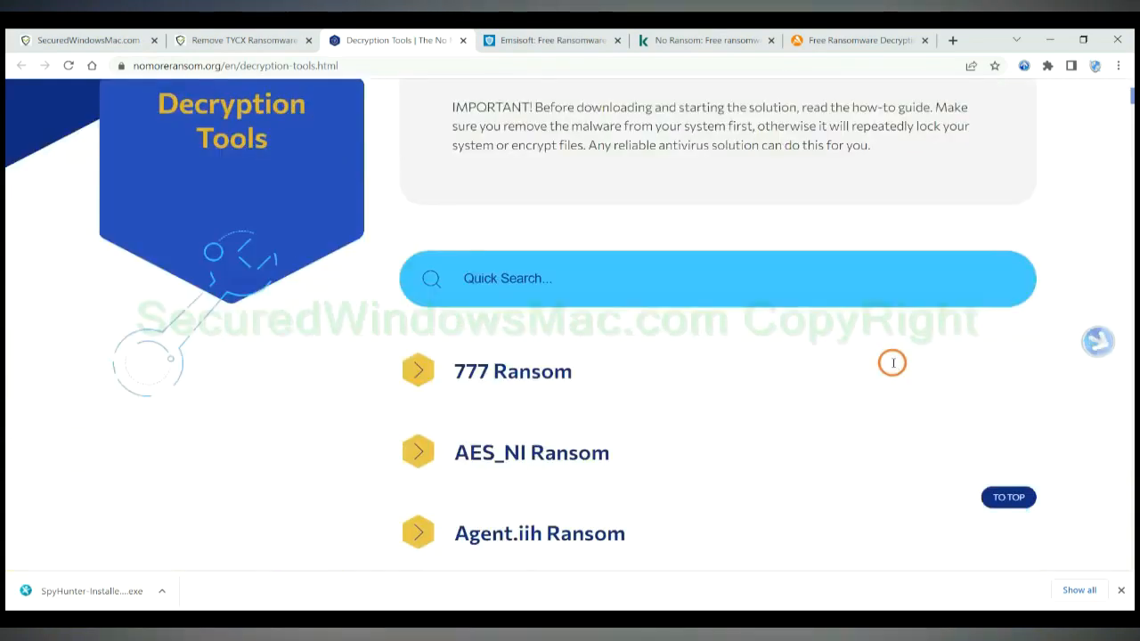
pyautogui.scroll(-3)
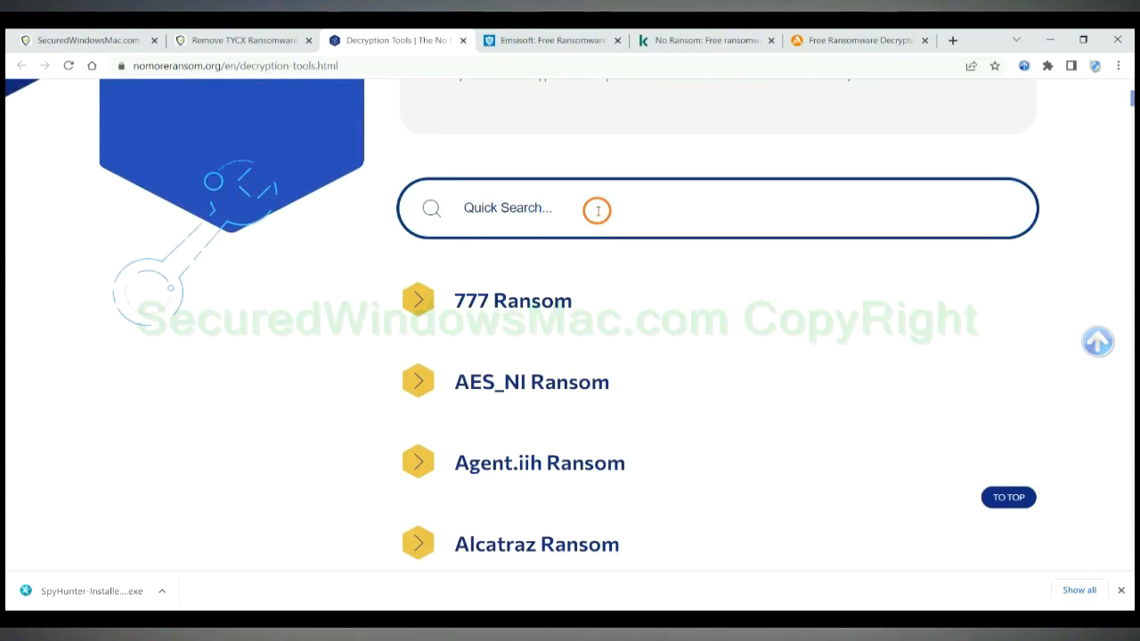
pyautogui.write('sto')
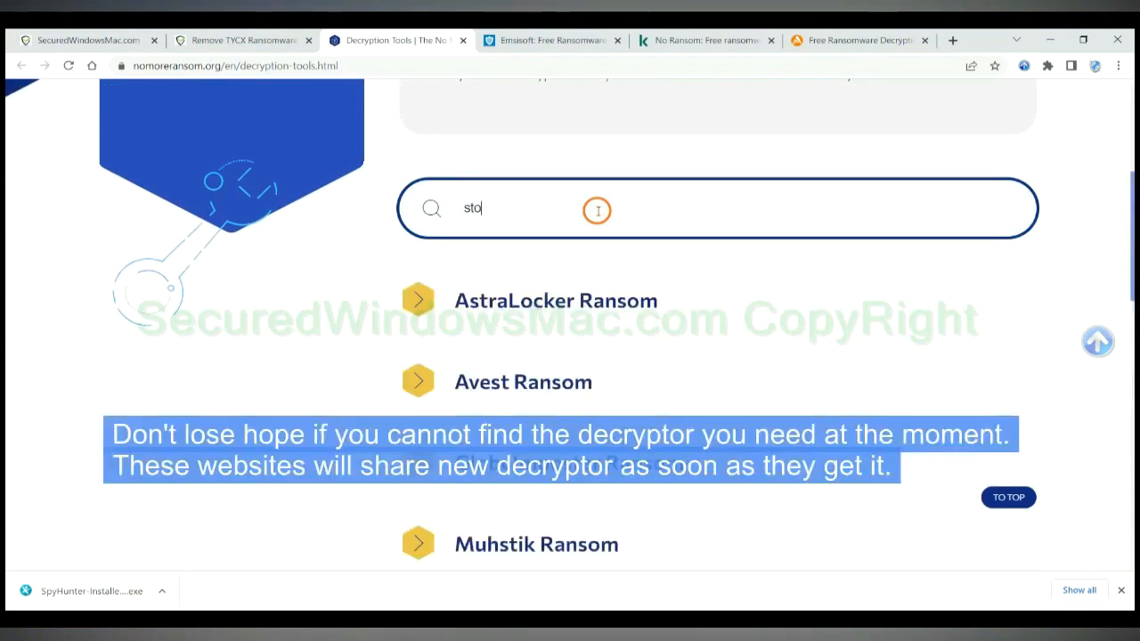
pyautogui.click(276, 40)
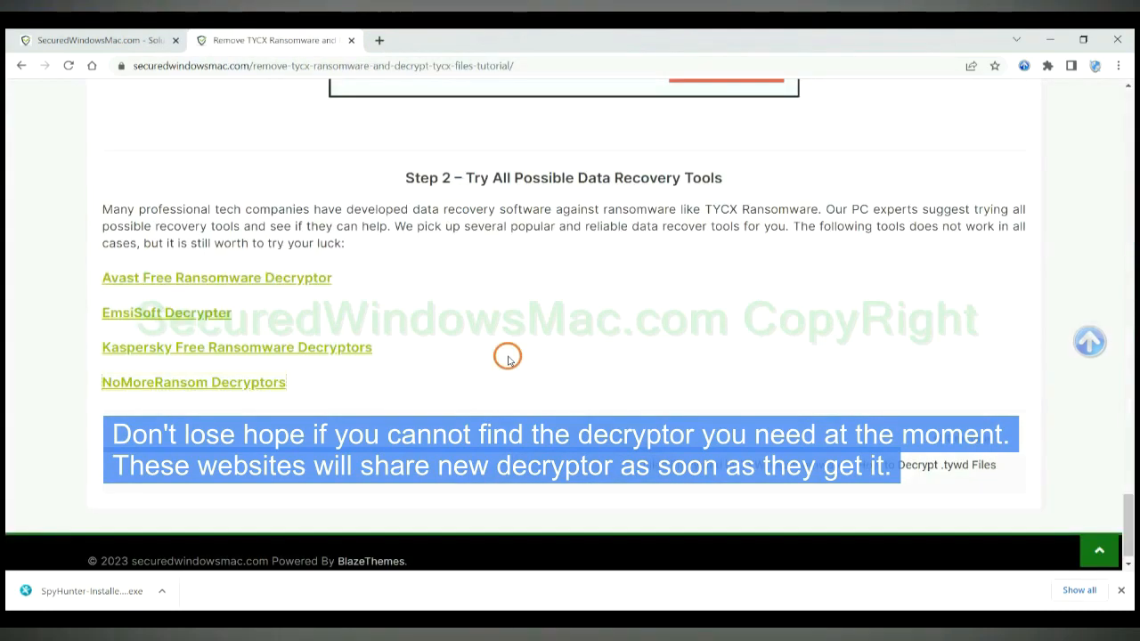